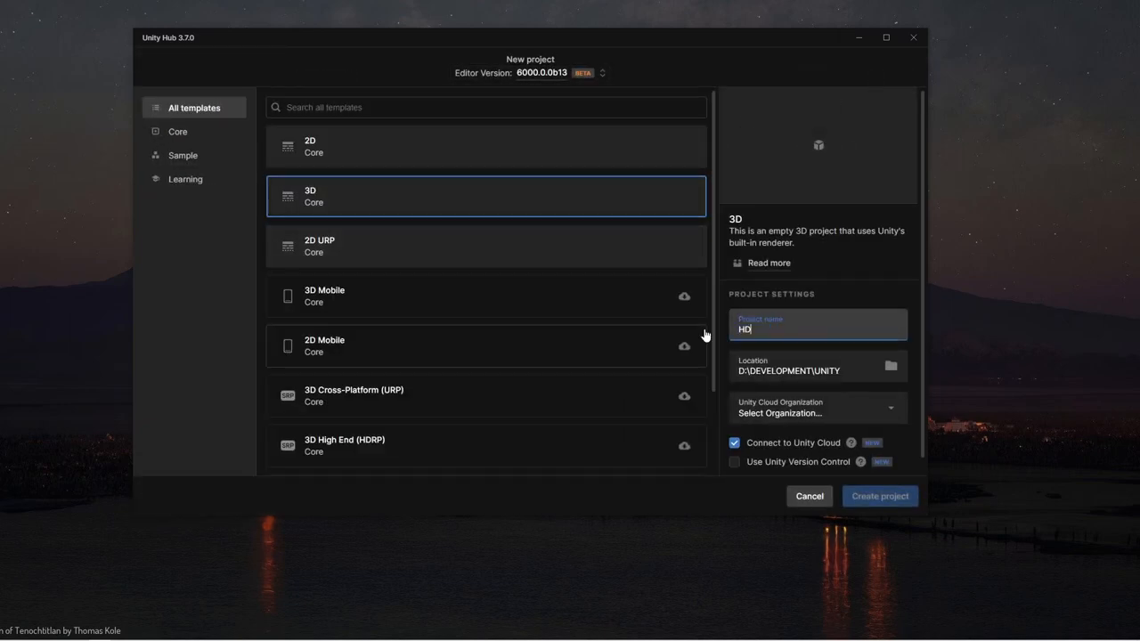
Create the new 3D Core project from Unity Hub so the editor opens an empty scene
click(880, 495)
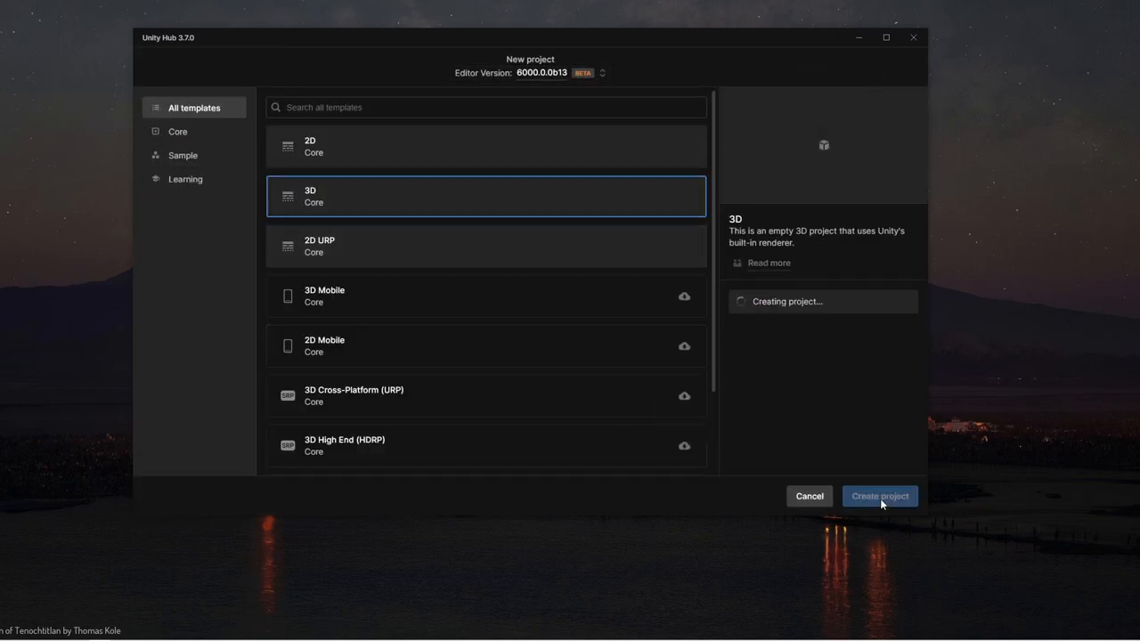
click(880, 496)
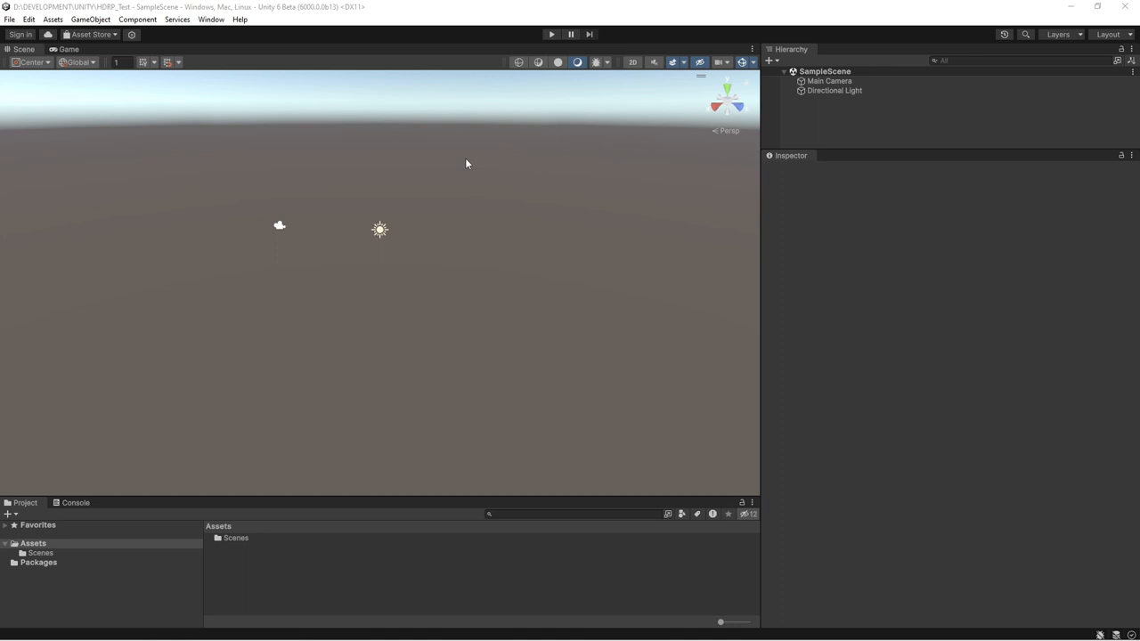
Search 'high' in the Package Manager to install High Definition RP
text(high)
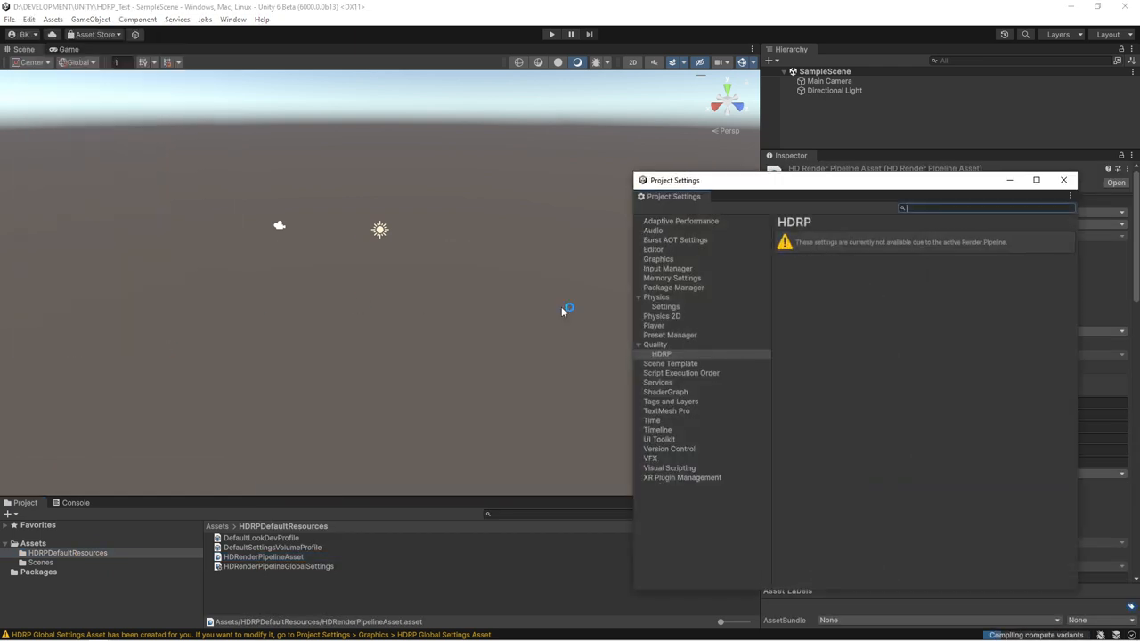
Set the default volume's Exposure Mode to Fixed in Graphics and enable Volumetric Clouds
click(659, 259)
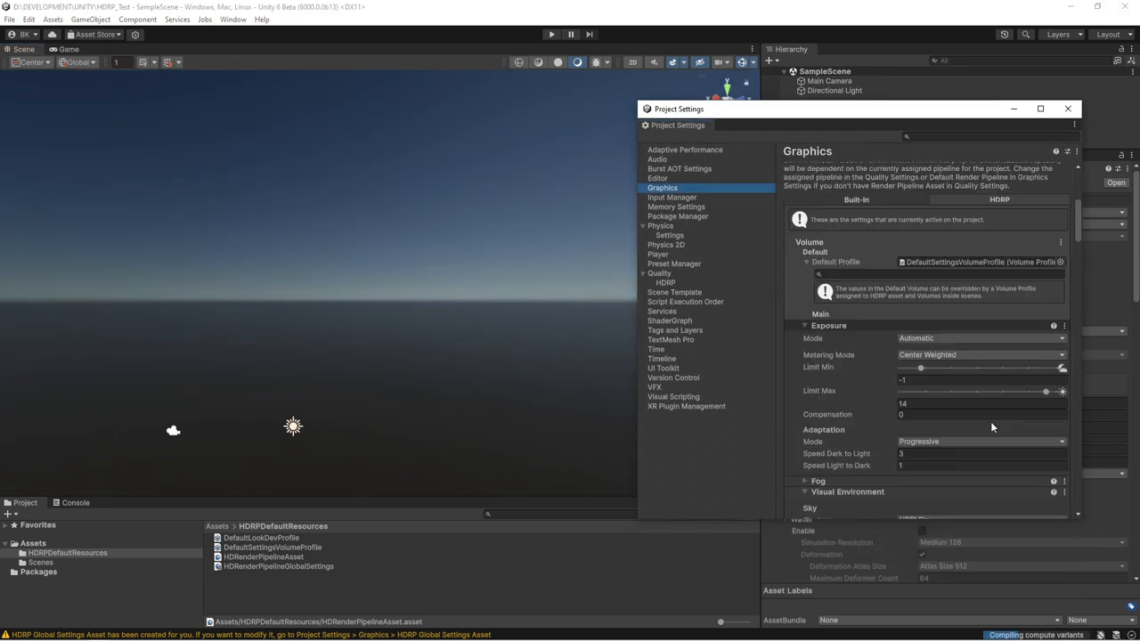
click(980, 338)
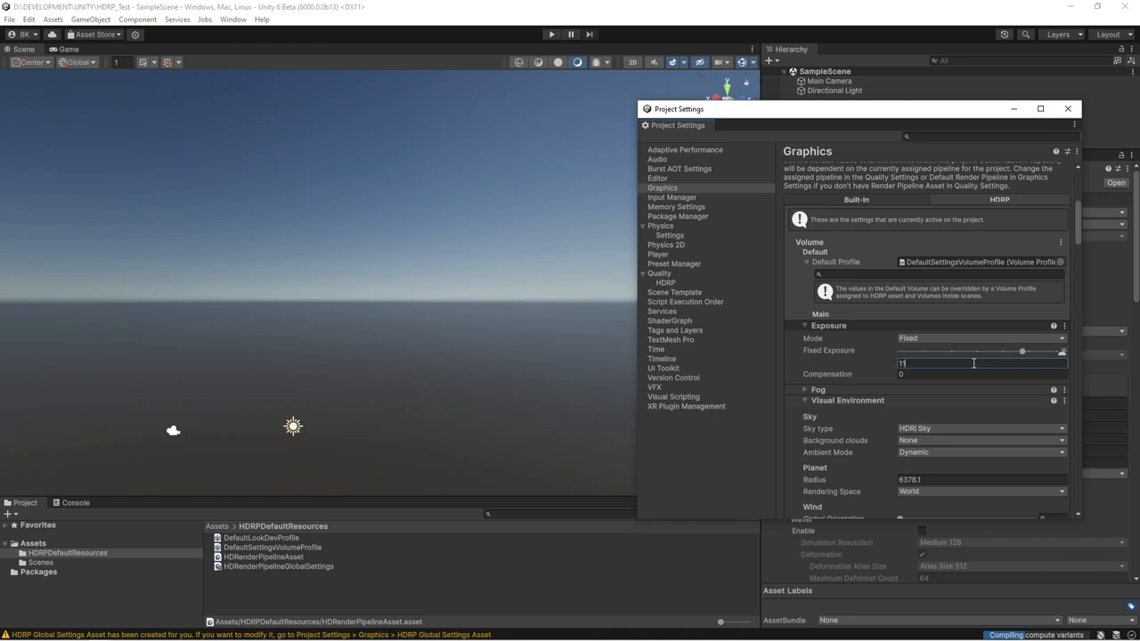
click(805, 325)
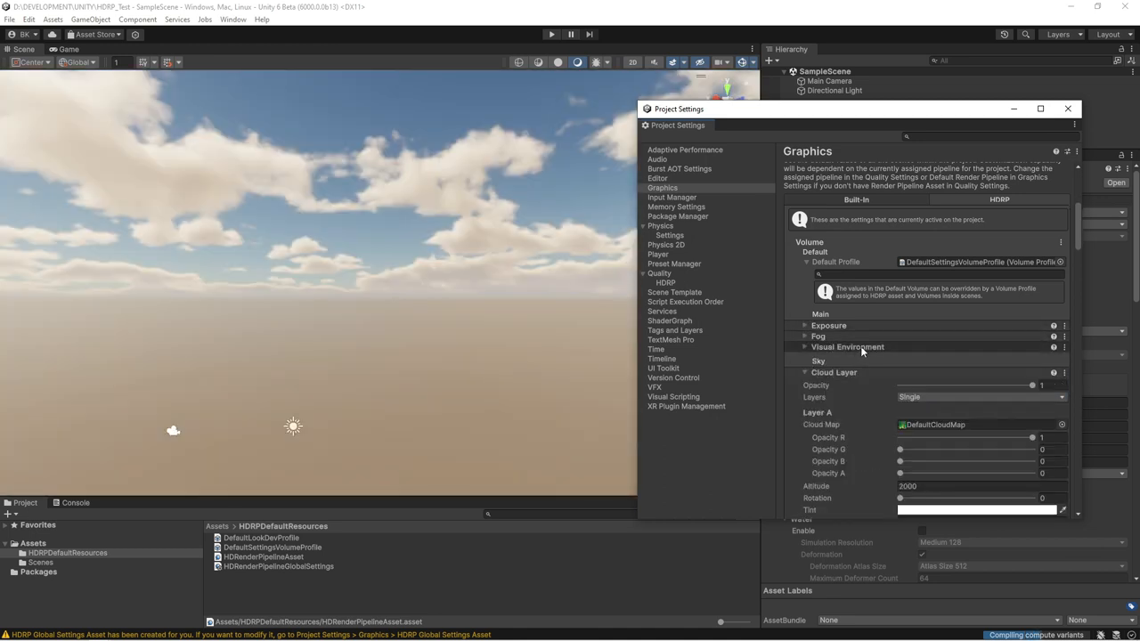
scroll(down, 3)
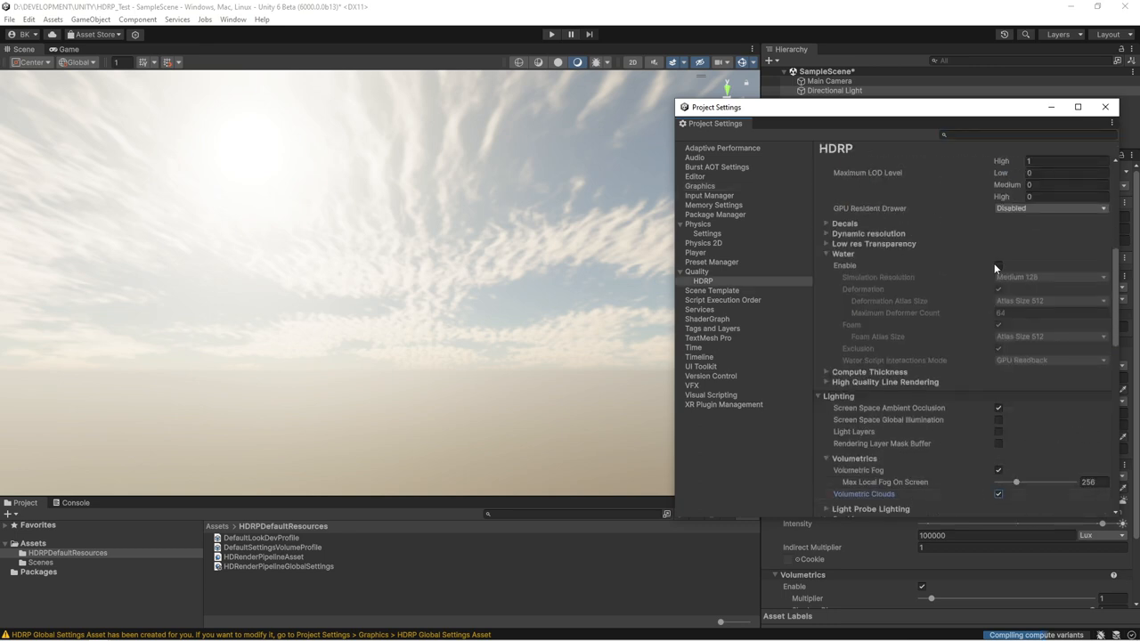
Switch the clouds to a Custom preset, raise Shape Factor and set Global Horizontal Wind Speed 300
click(699, 271)
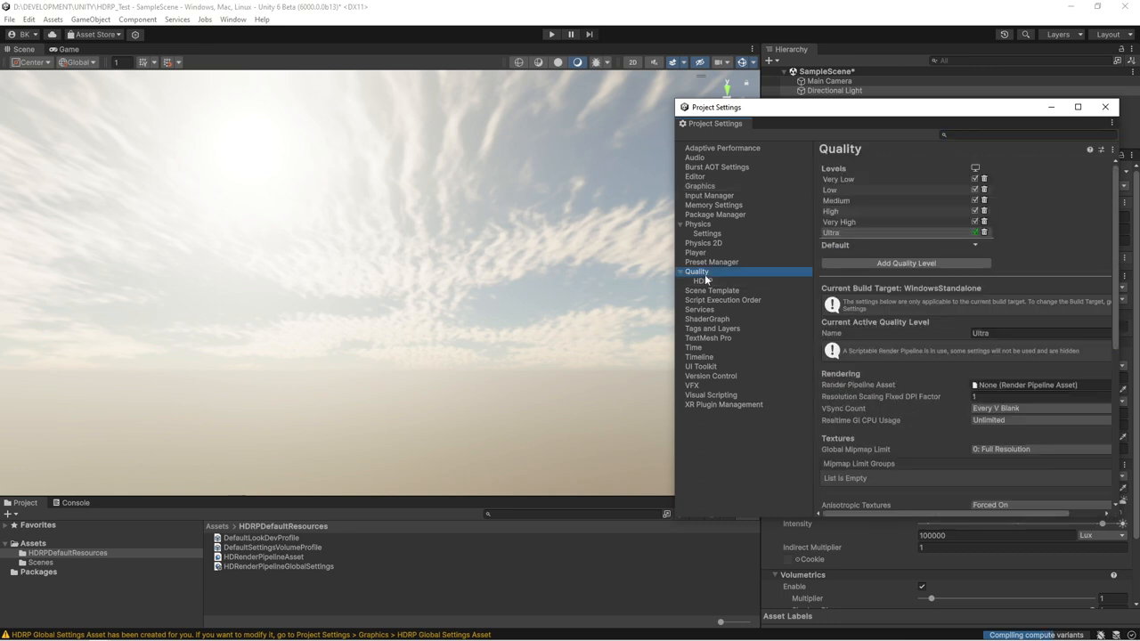
click(700, 185)
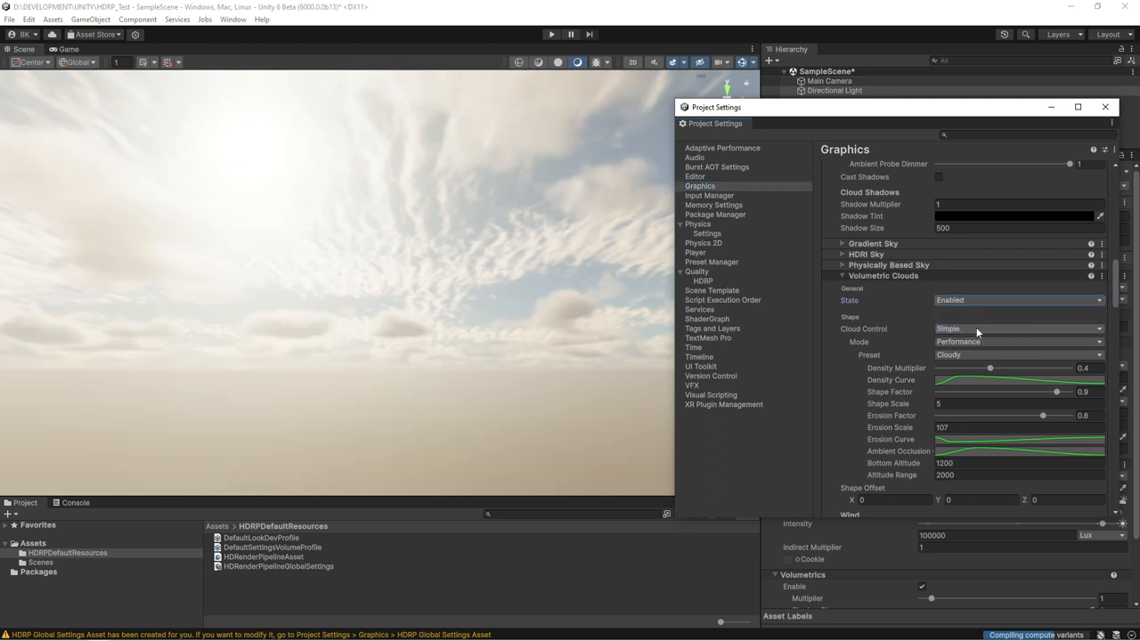
click(1016, 342)
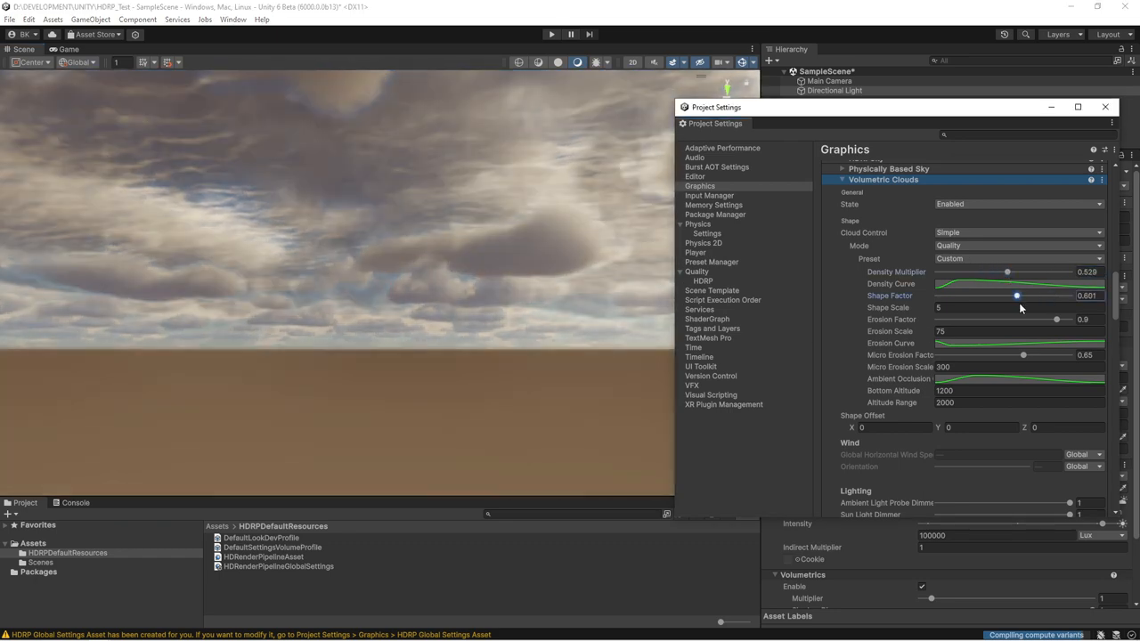
drag(1015, 296, 1044, 296)
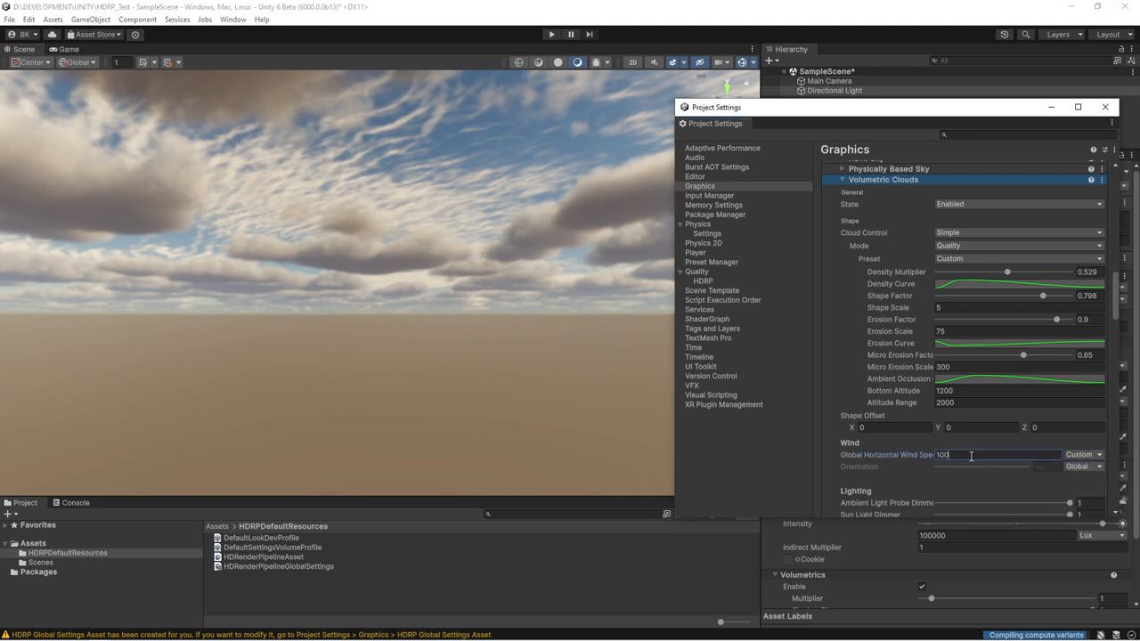
text(300)
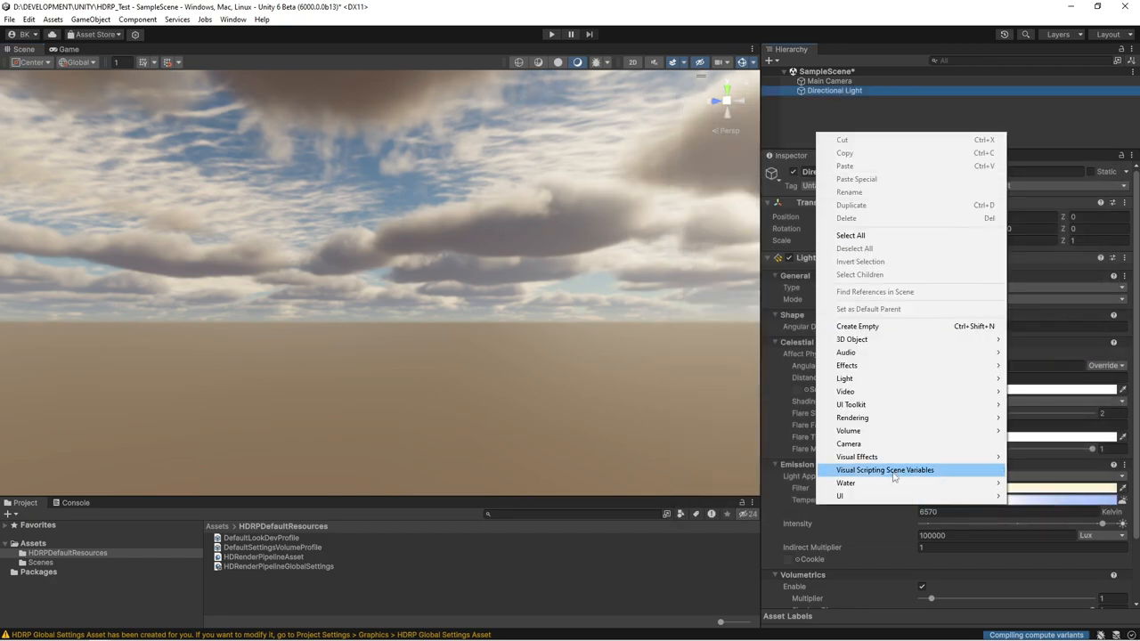
Add an Ocean water surface, lower the Directional Light to sunset and adjust its Repetition Size
click(845, 483)
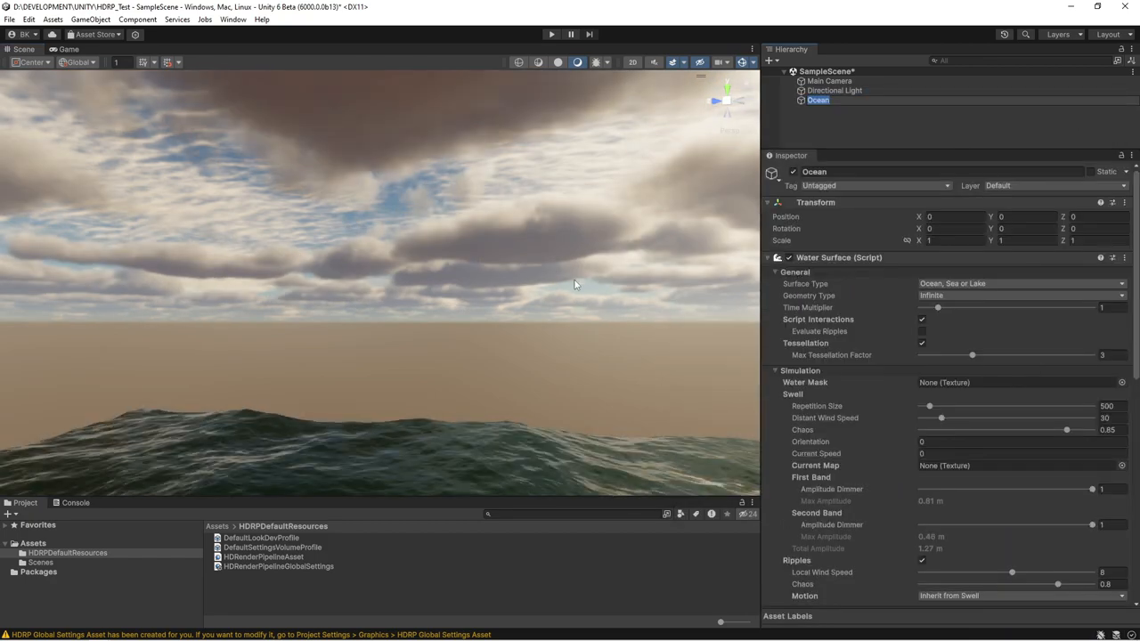
click(834, 89)
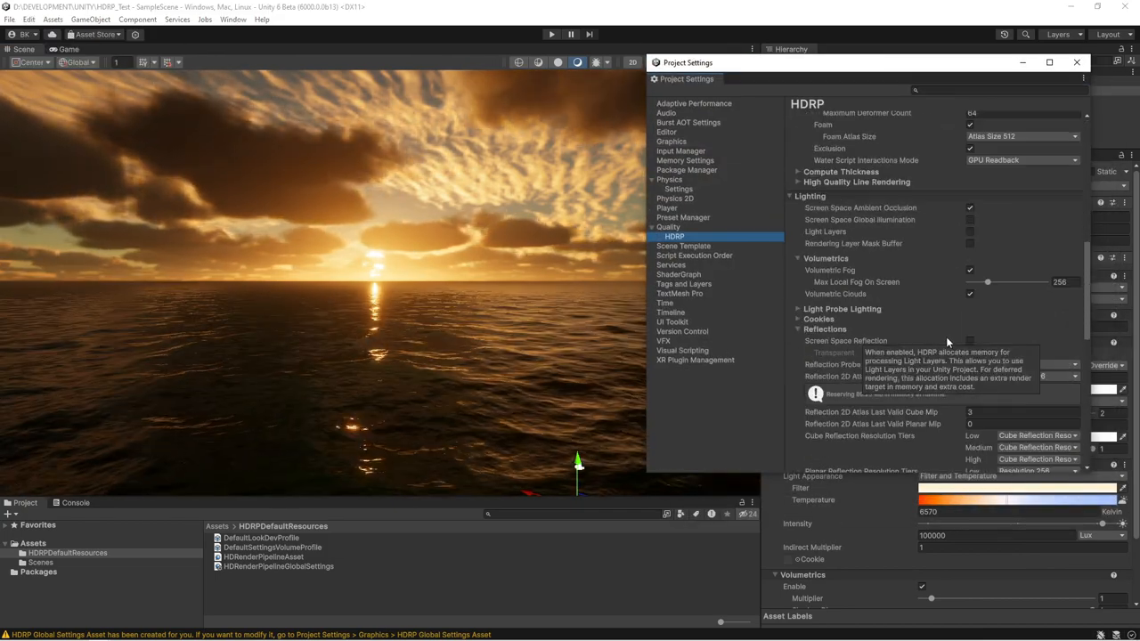
click(677, 189)
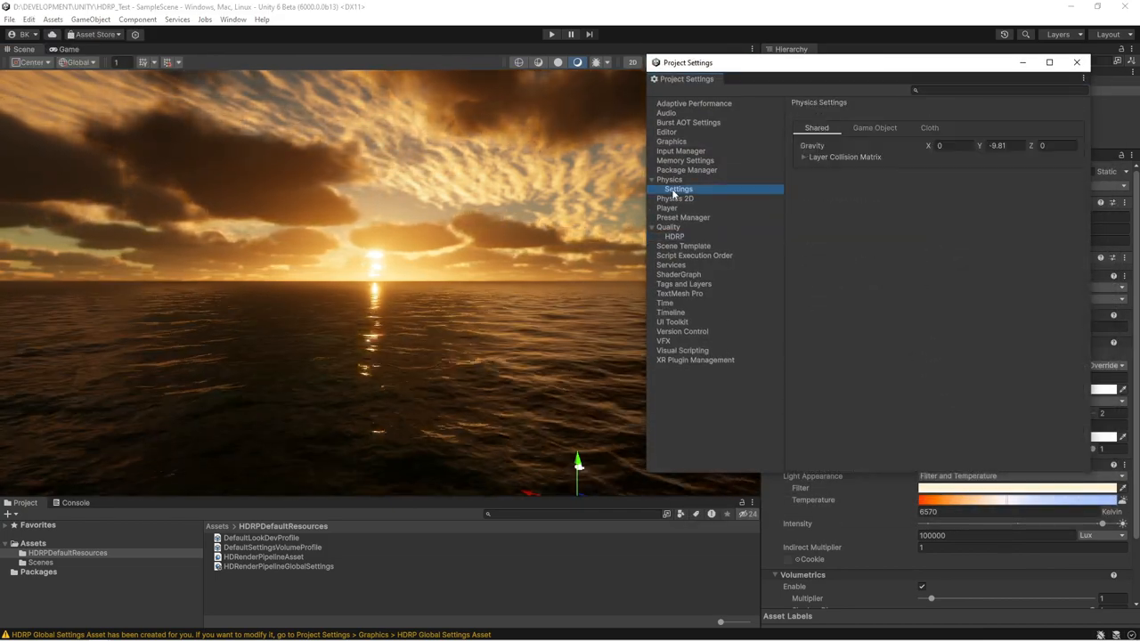
click(670, 141)
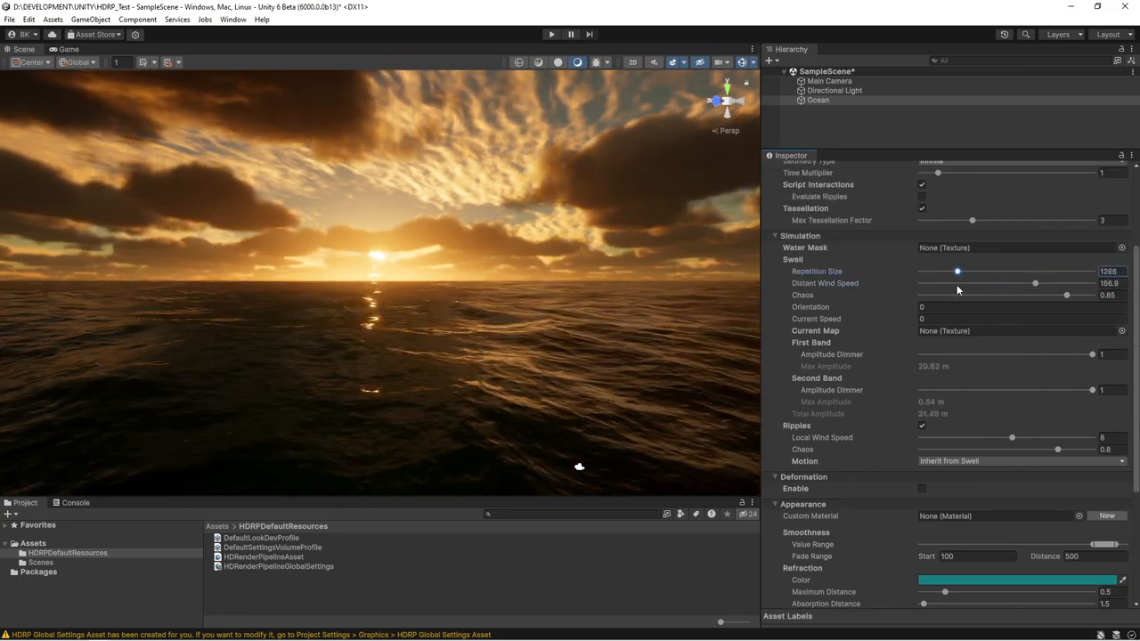
drag(959, 271, 1020, 271)
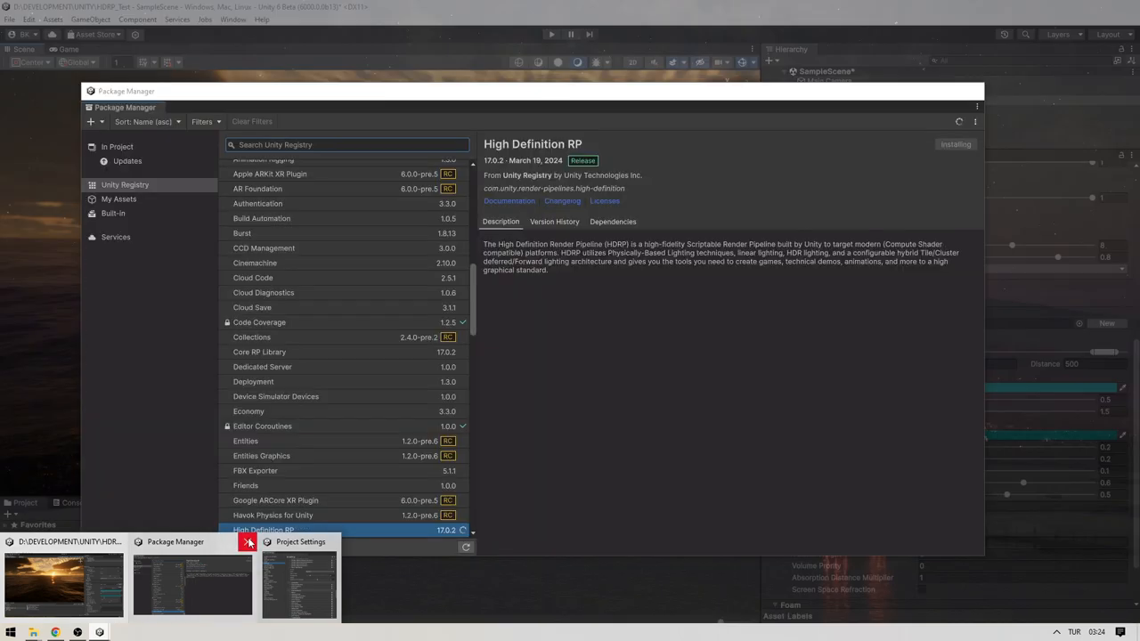
Enable Chromatic Aberration and a Procedural Vignette in the default post-processing volume
click(299, 541)
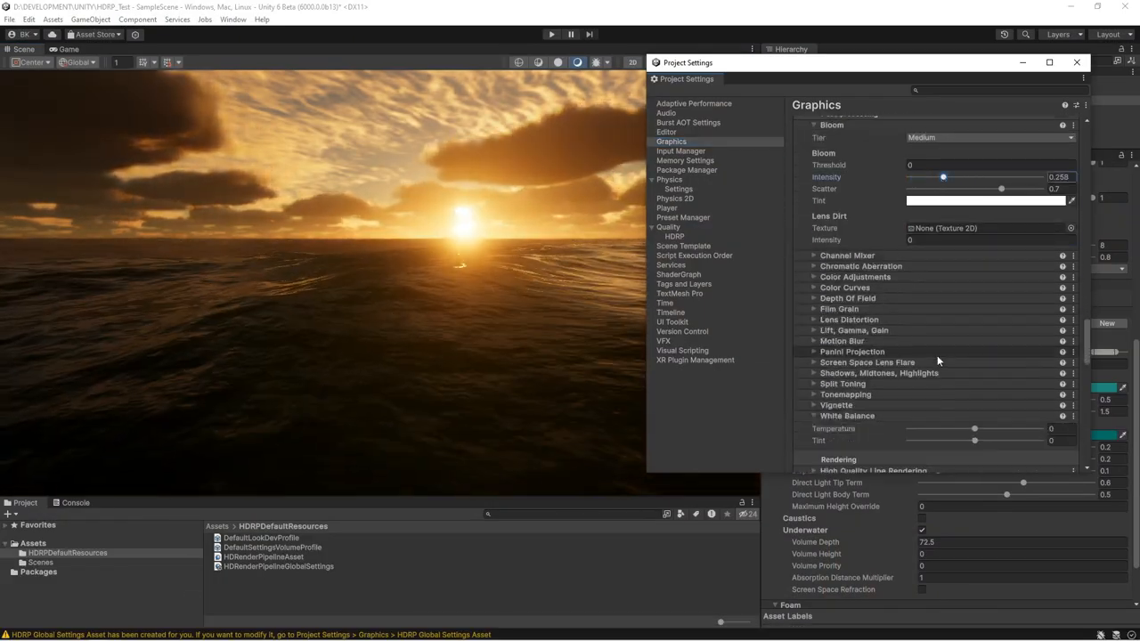
click(813, 266)
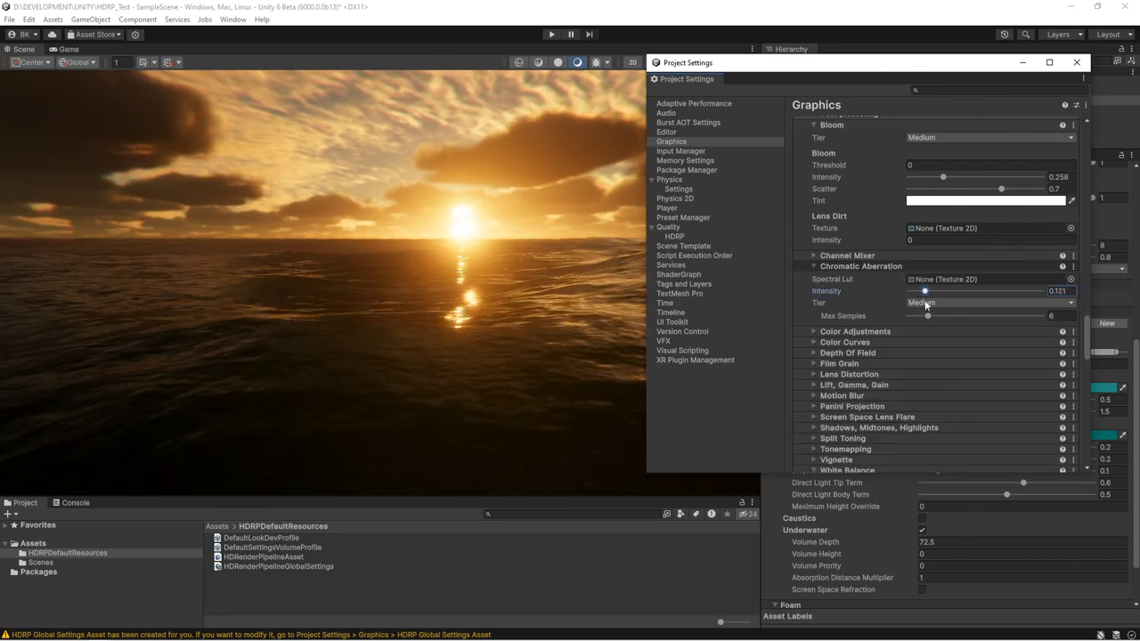
scroll(down, 3)
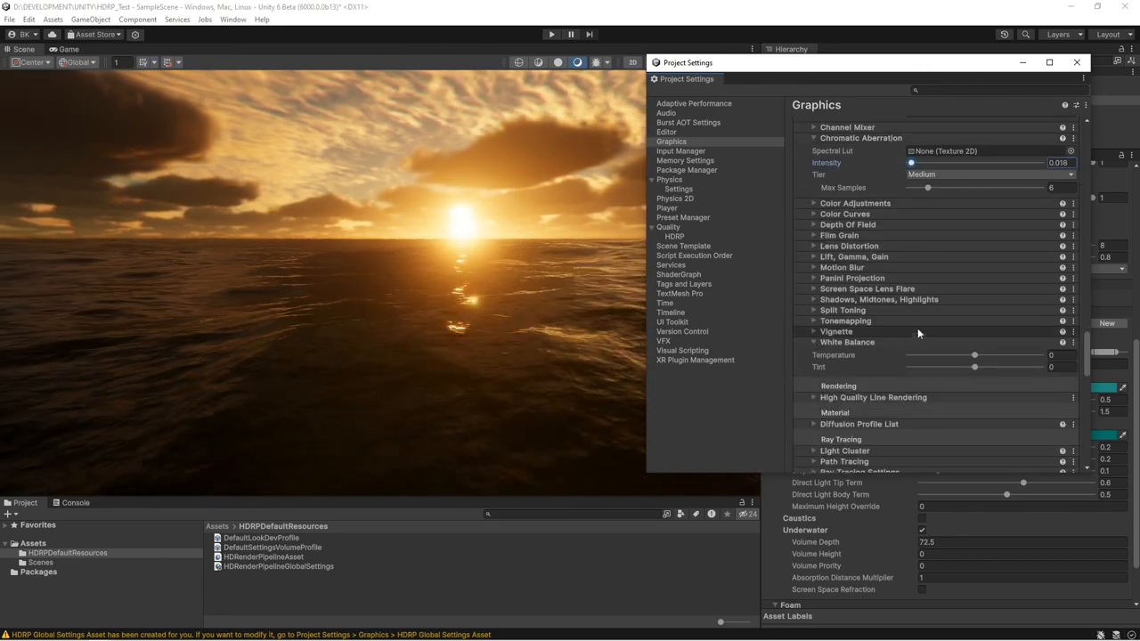
click(844, 320)
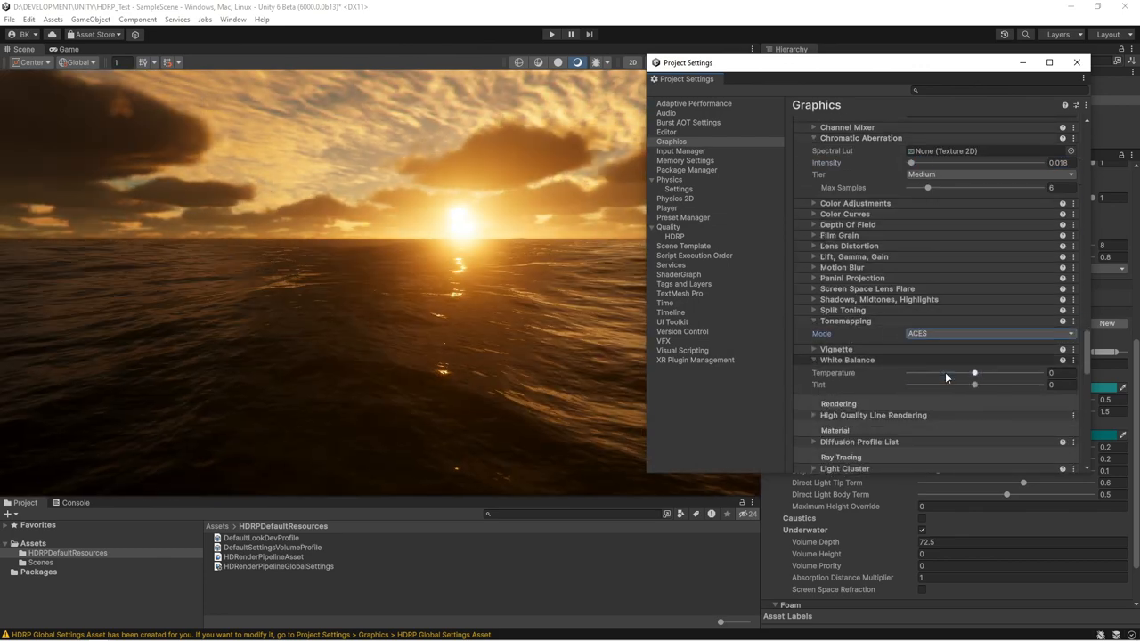
click(836, 349)
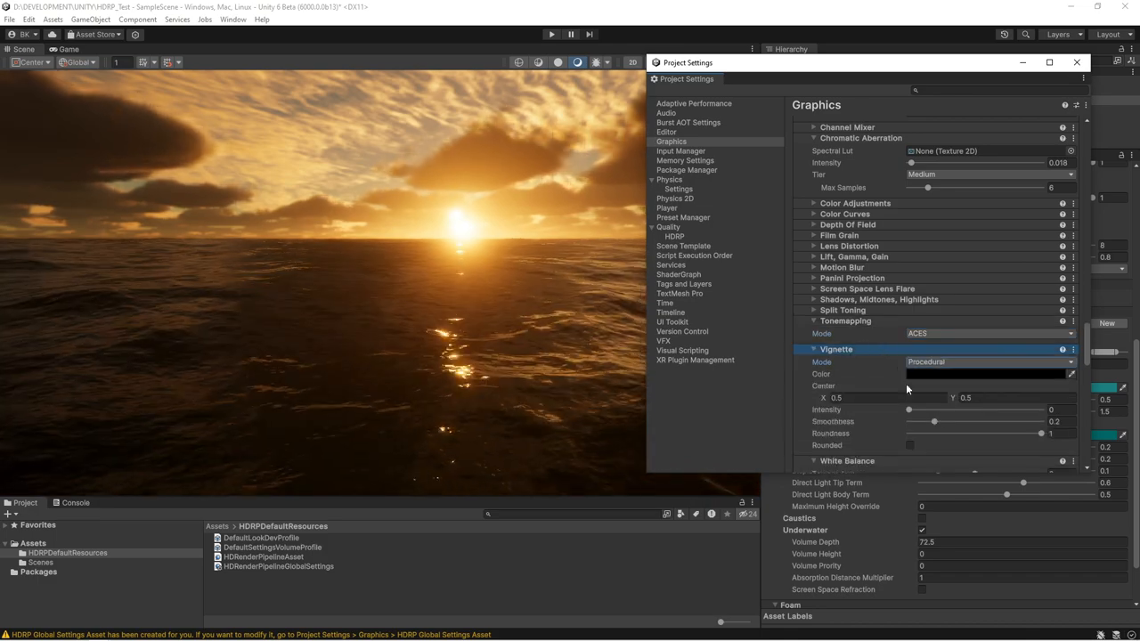